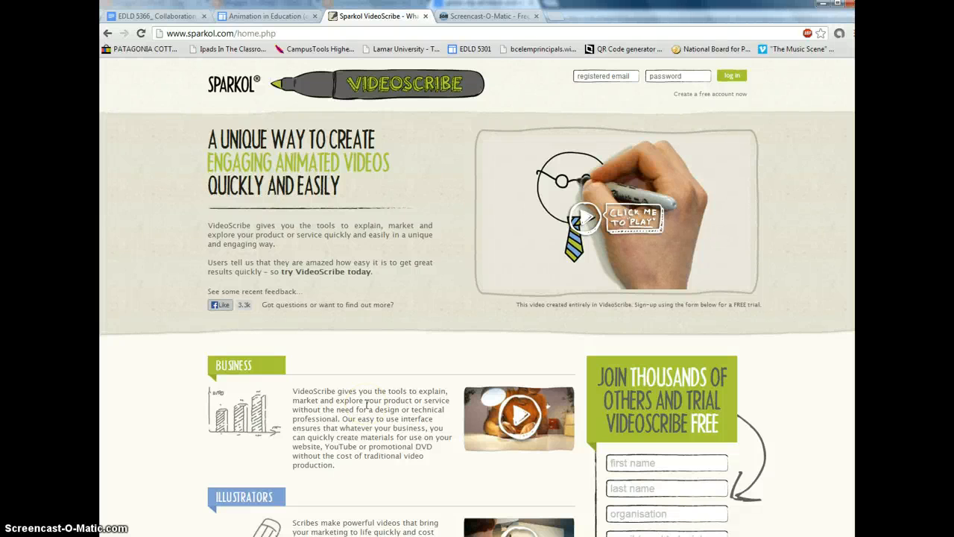
mouse_move(350, 355)
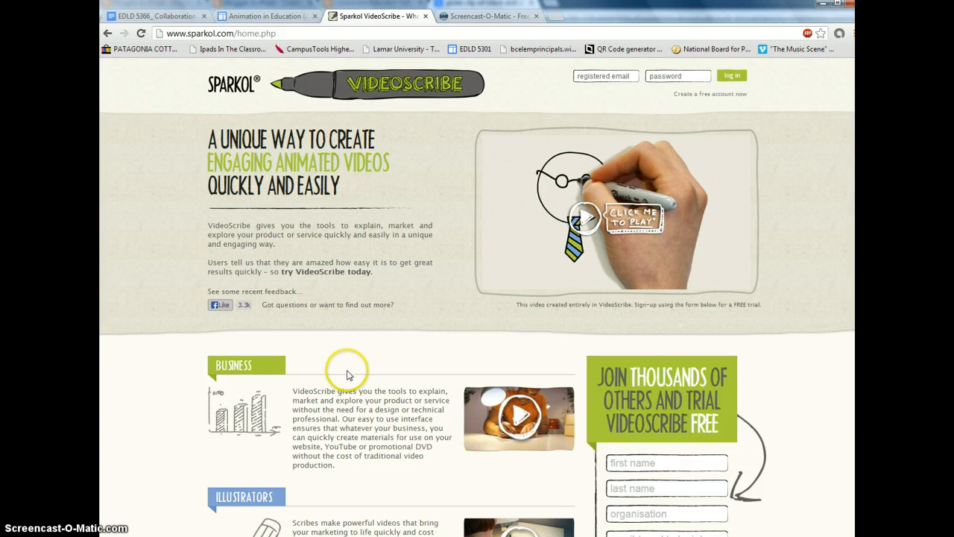
mouse_move(375, 271)
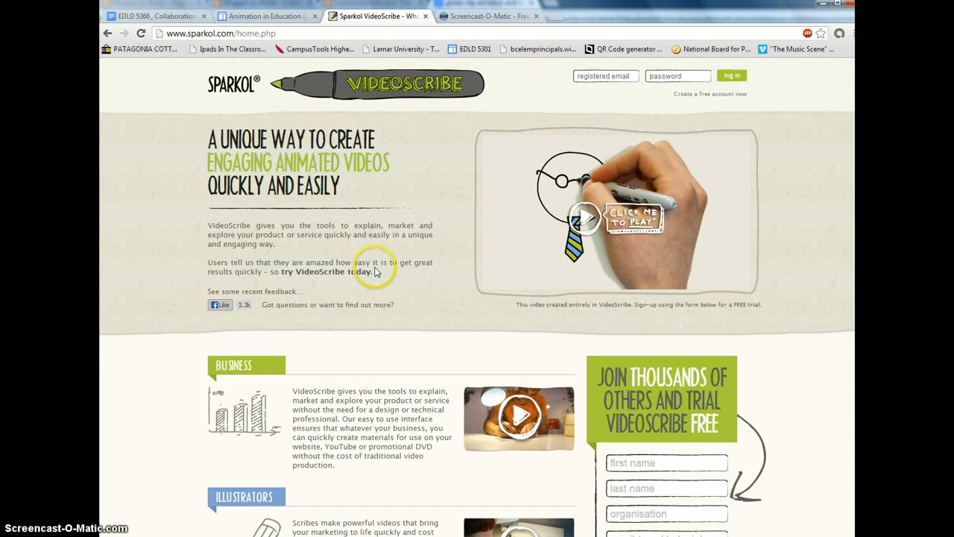
mouse_move(604, 76)
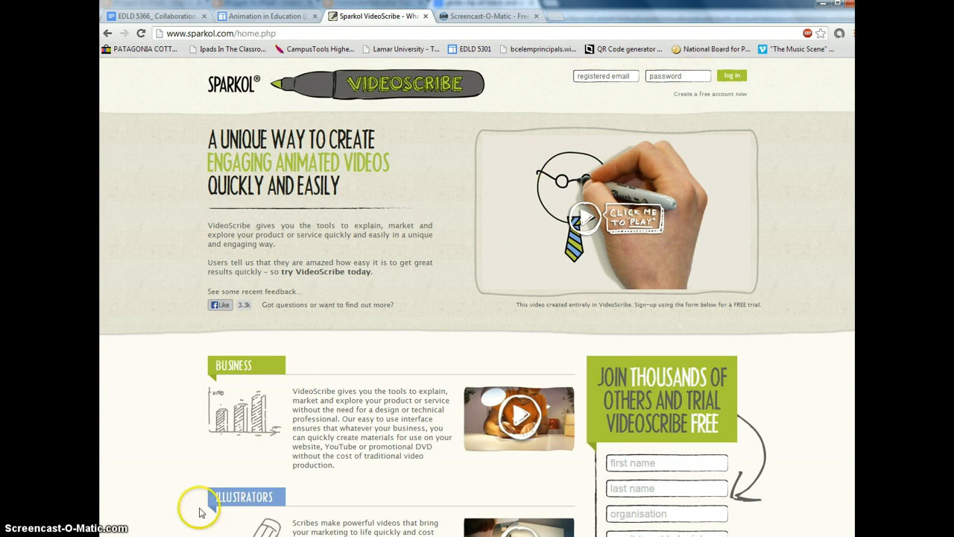
Step: Enter the account password and start scribing to sign in
click(15, 535)
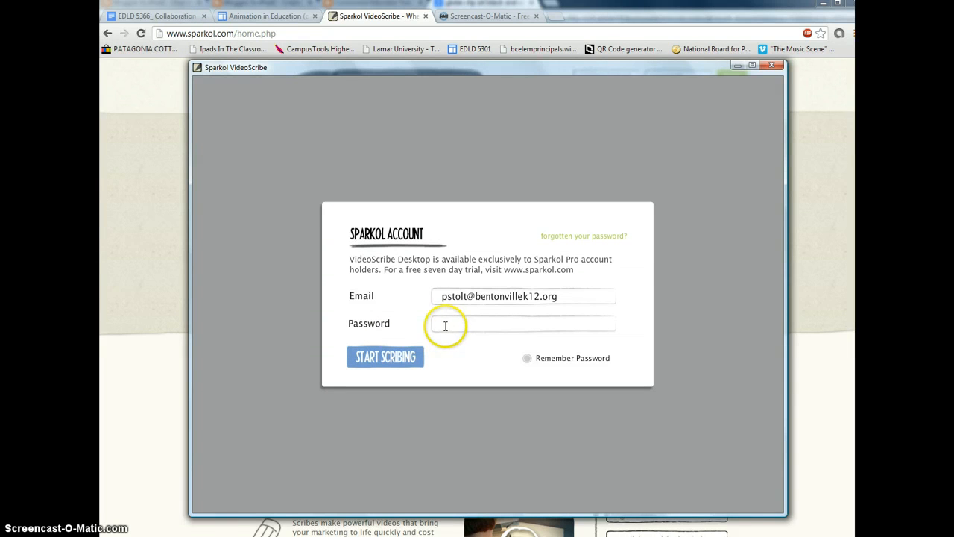
click(521, 323)
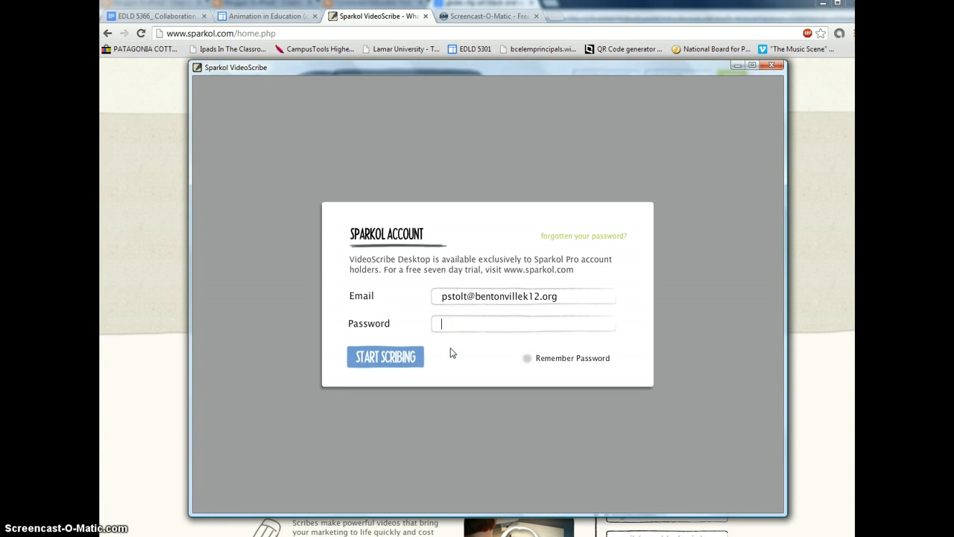
text(•)
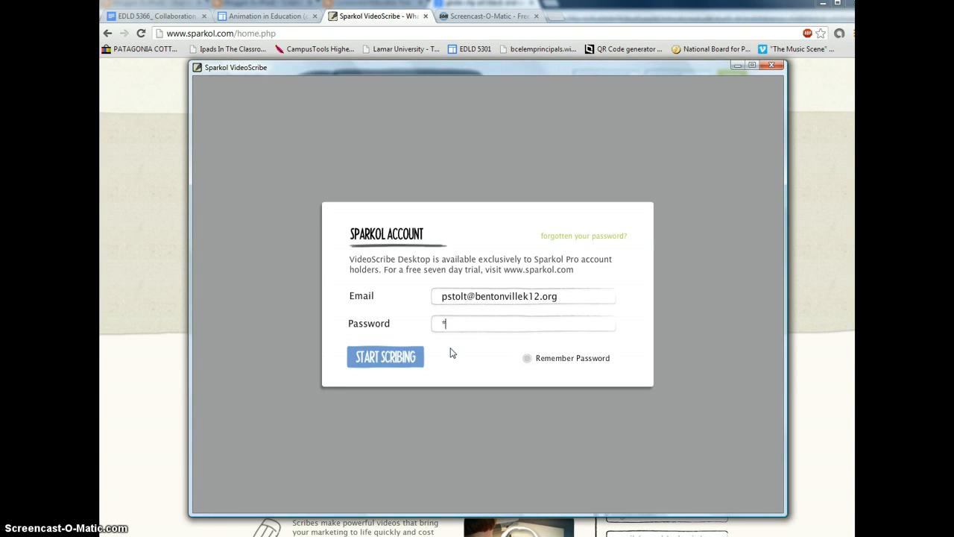
text(***)
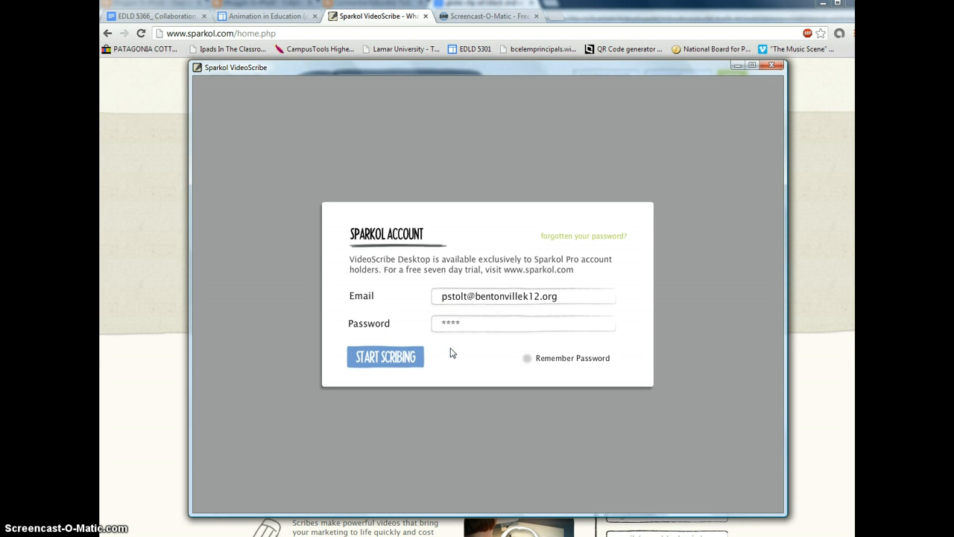
text(***)
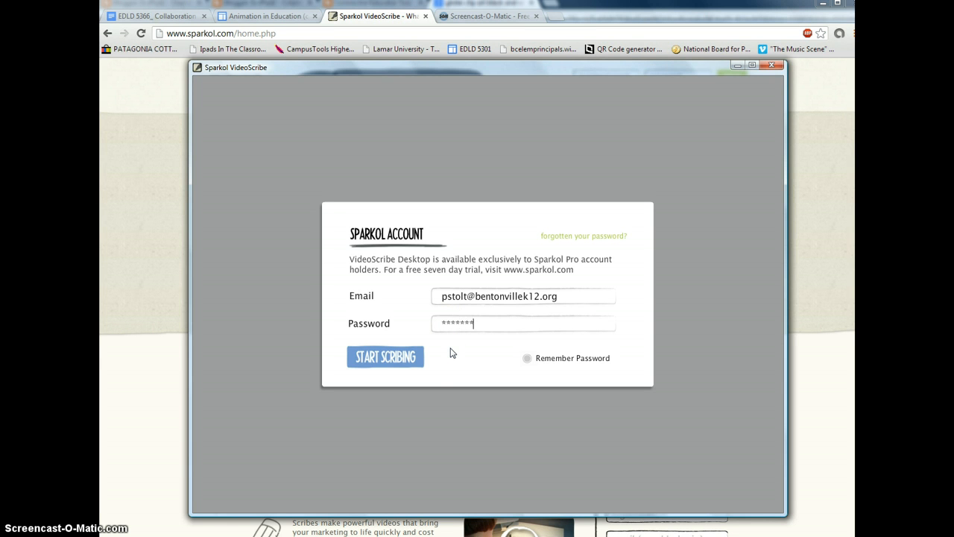
click(384, 357)
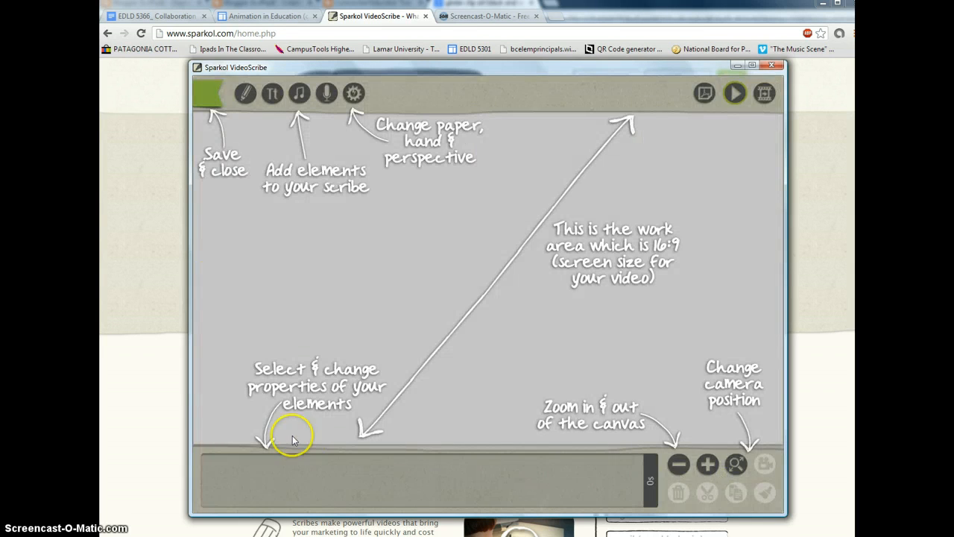
mouse_move(638, 391)
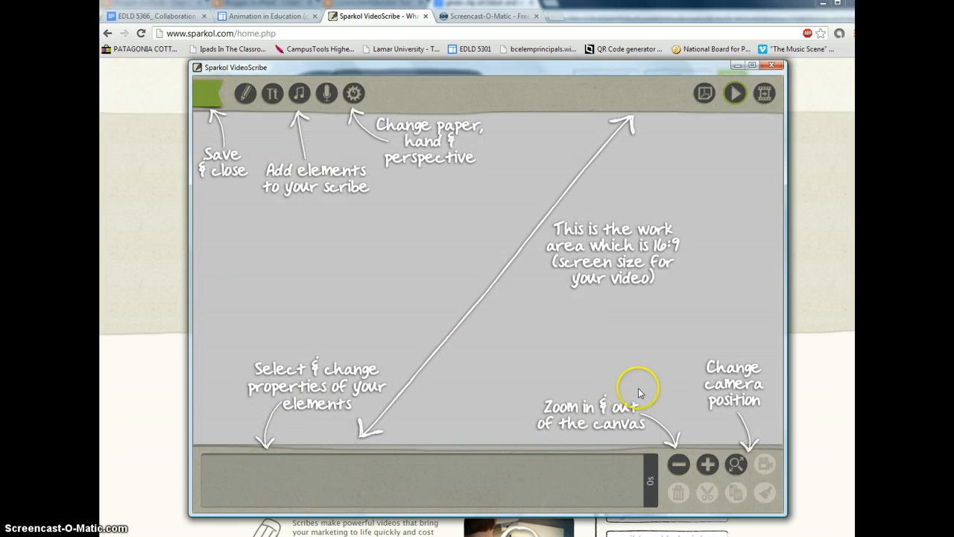
mouse_move(565, 319)
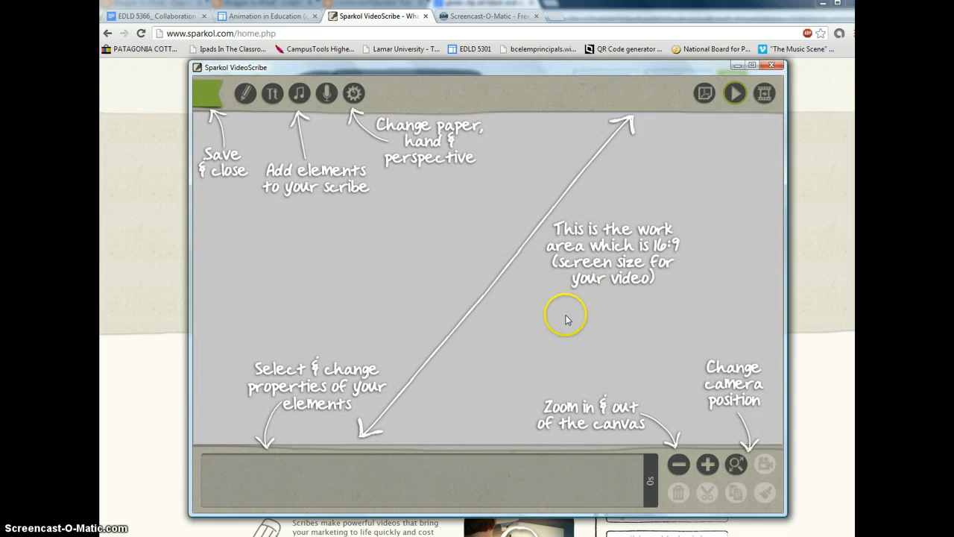
mouse_move(245, 92)
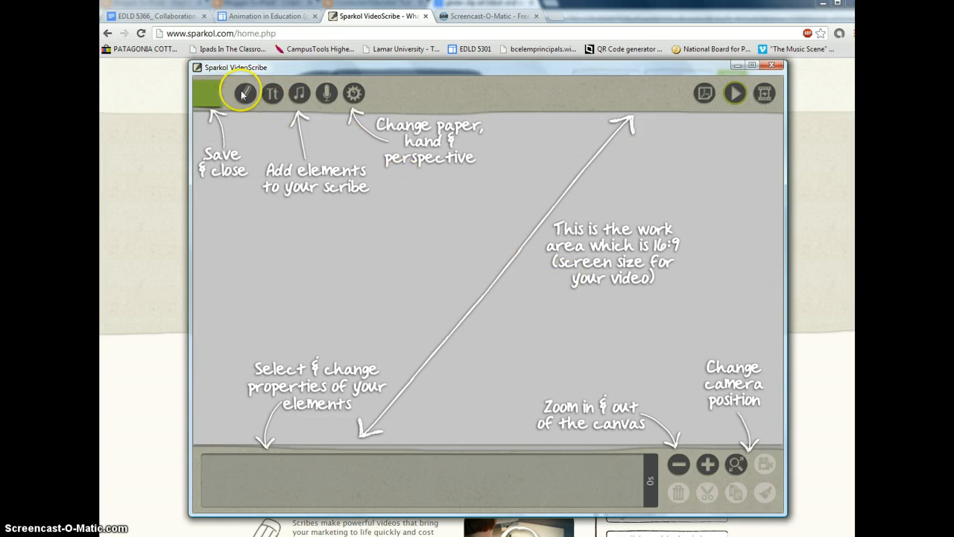
mouse_move(578, 206)
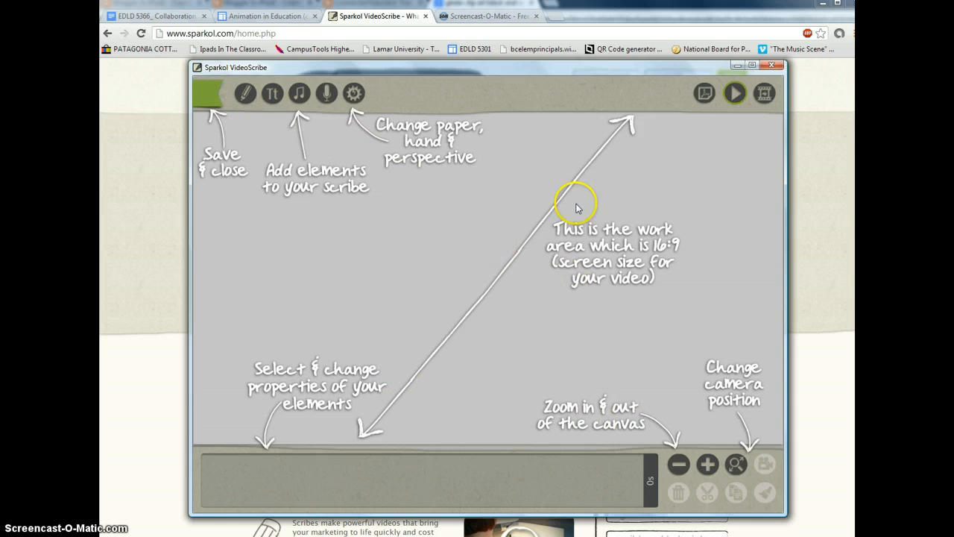
mouse_move(244, 93)
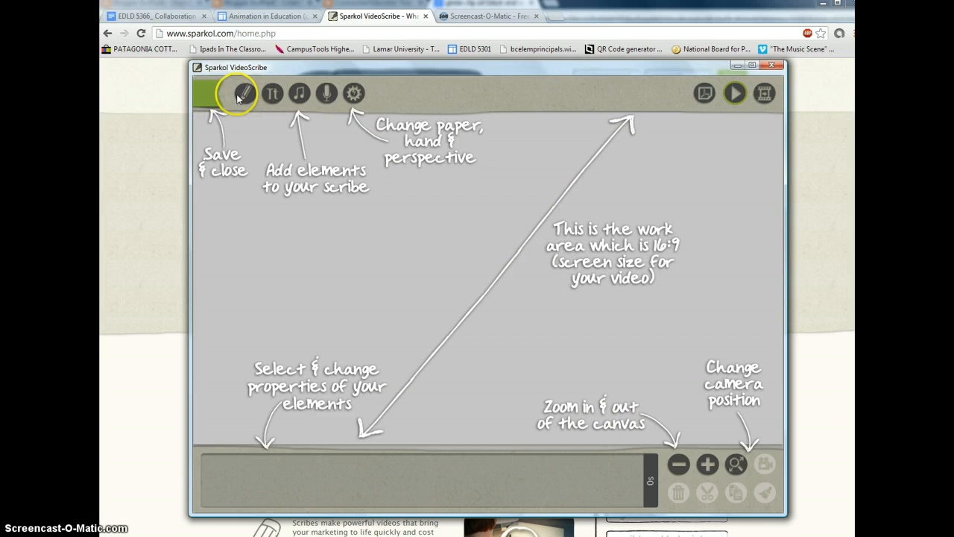
Step: Dismiss the interface guide overlay to reveal the blank canvas
click(244, 92)
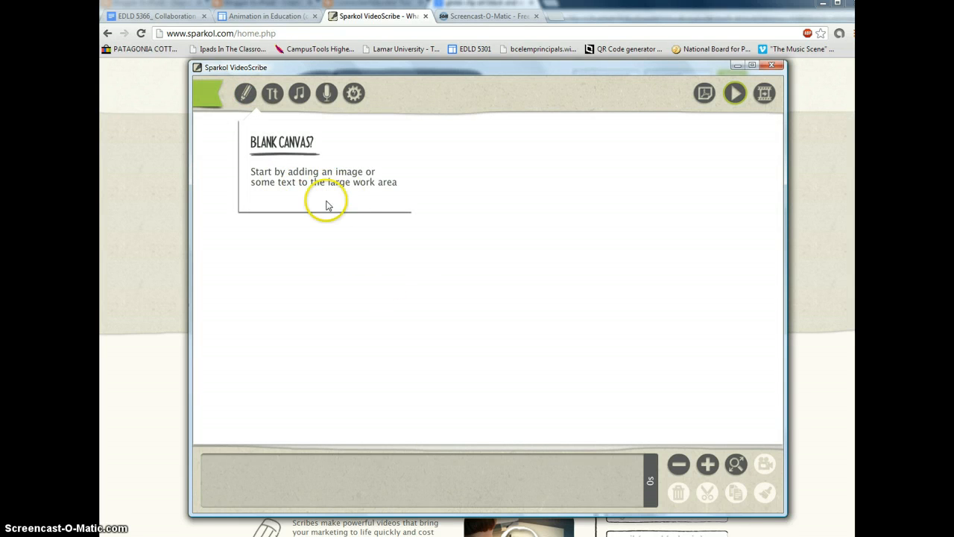
mouse_move(254, 95)
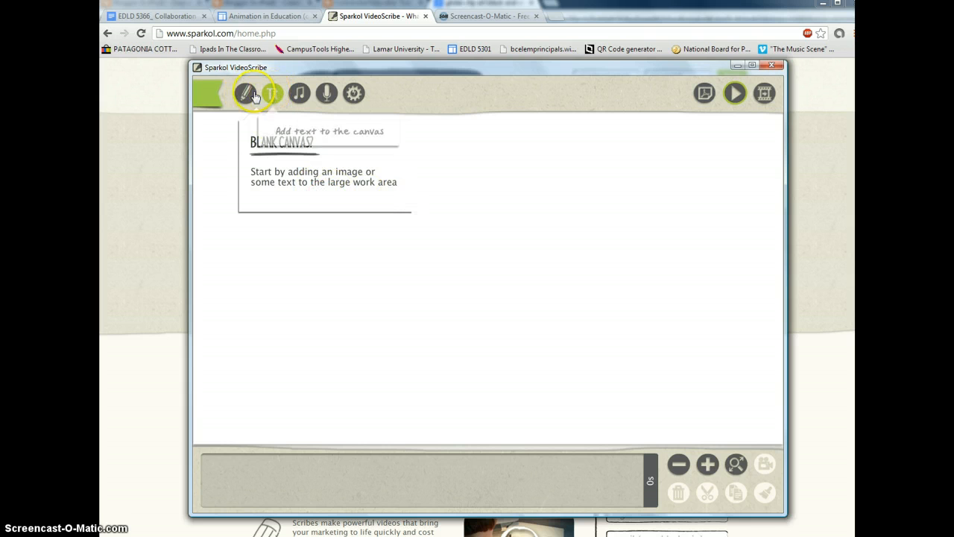
mouse_move(207, 97)
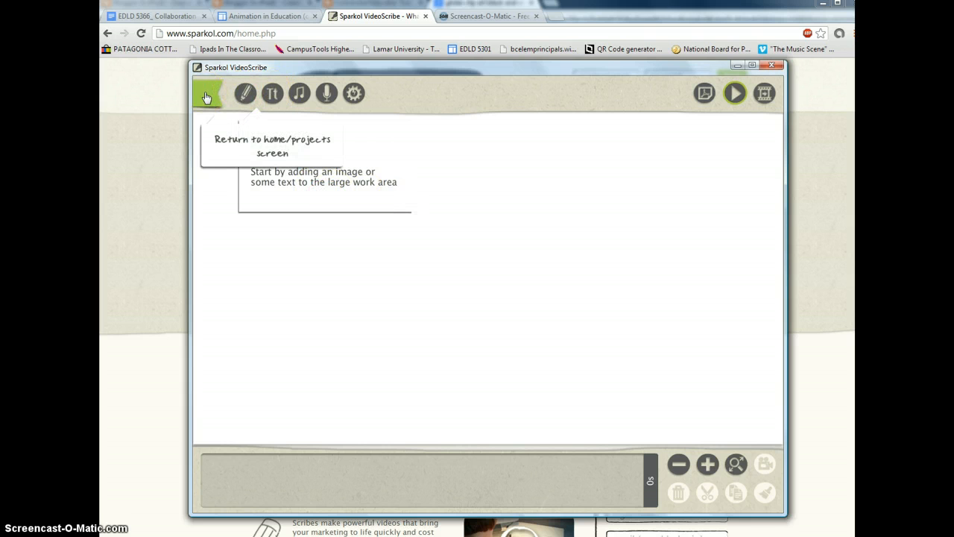
mouse_move(244, 93)
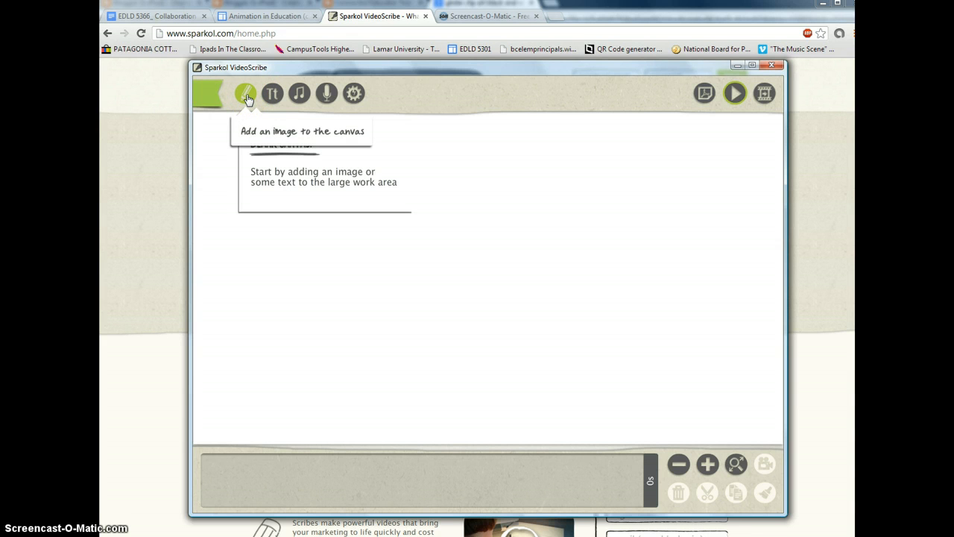
Step: Place the footballer character from the Superheros library folder onto the canvas
click(246, 93)
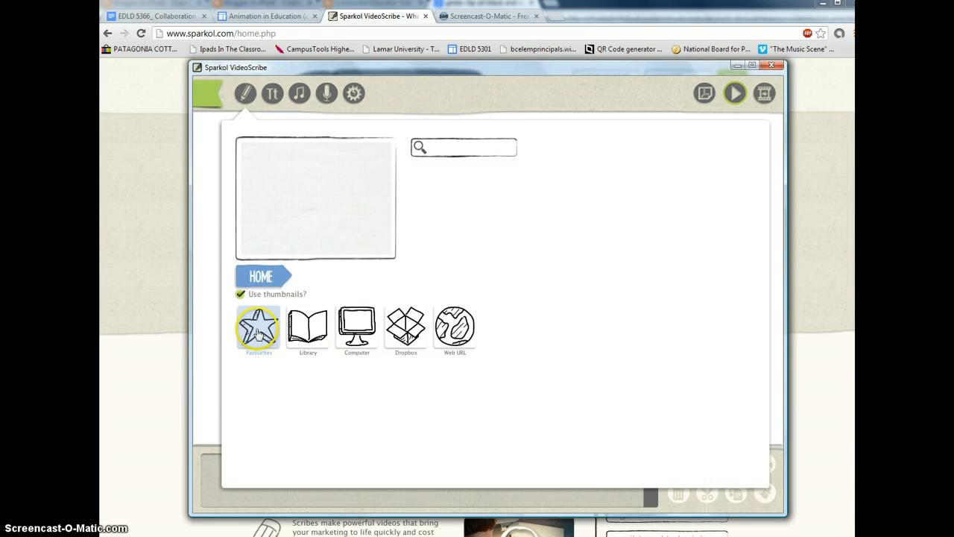
click(406, 328)
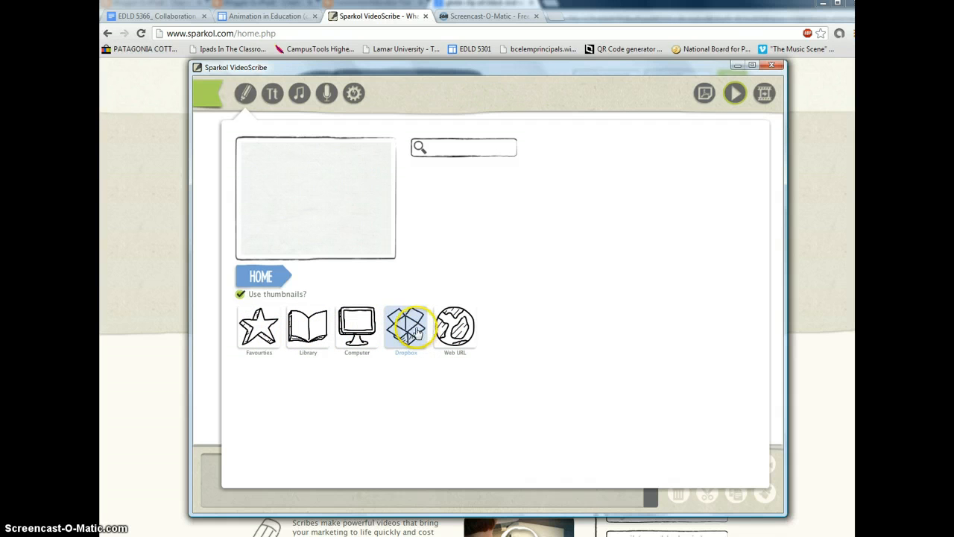
mouse_move(331, 343)
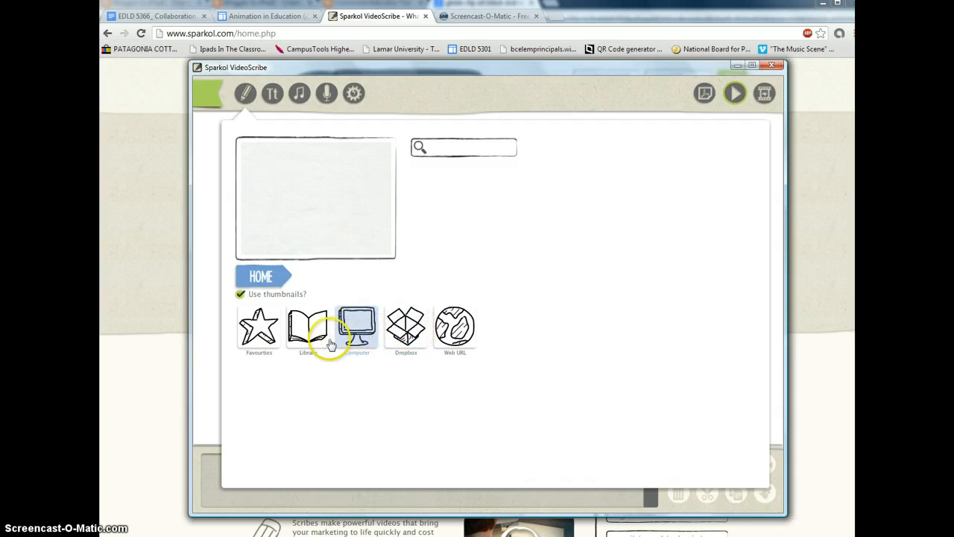
click(307, 328)
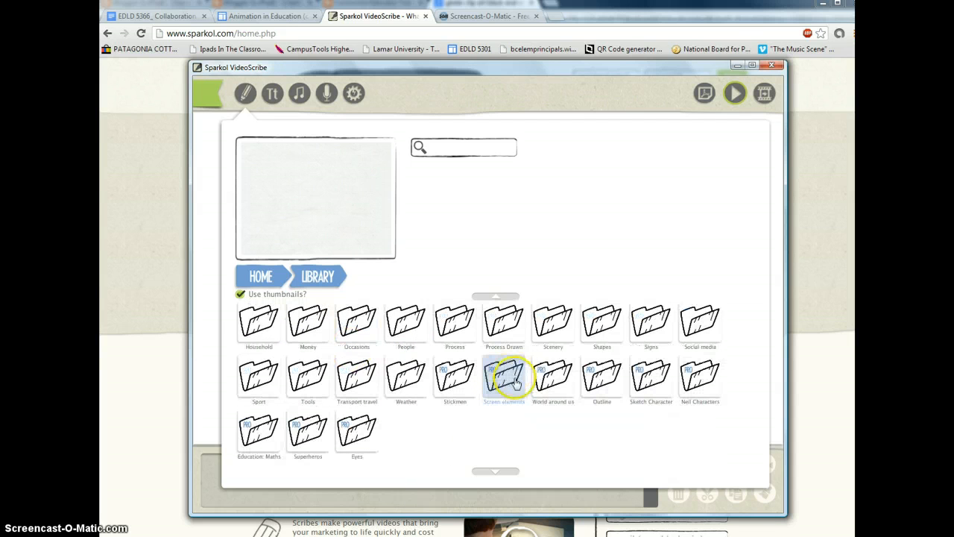
mouse_move(614, 433)
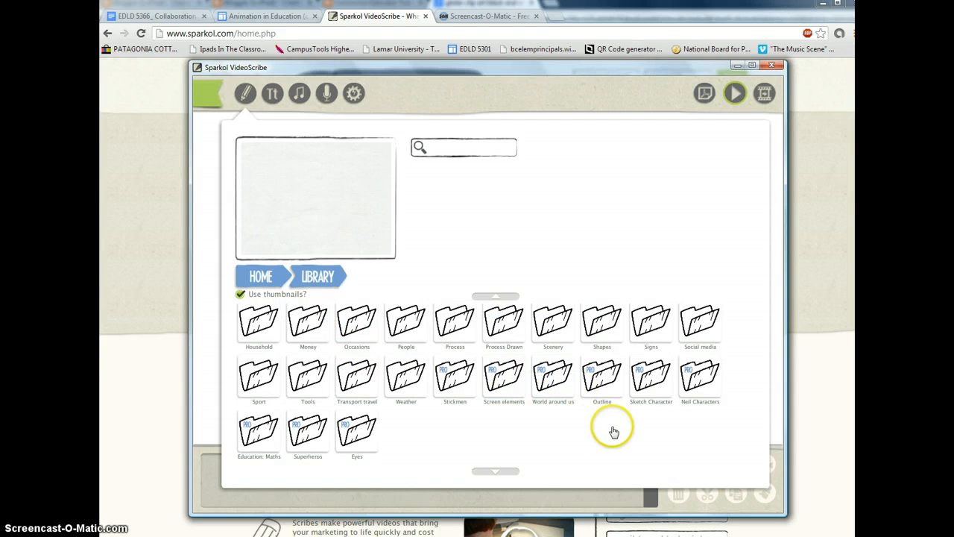
mouse_move(465, 441)
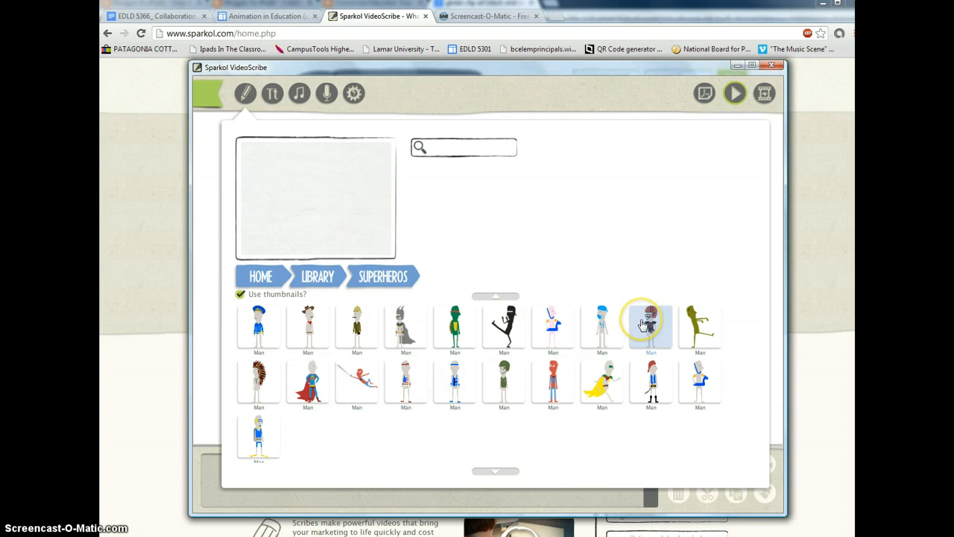
click(650, 325)
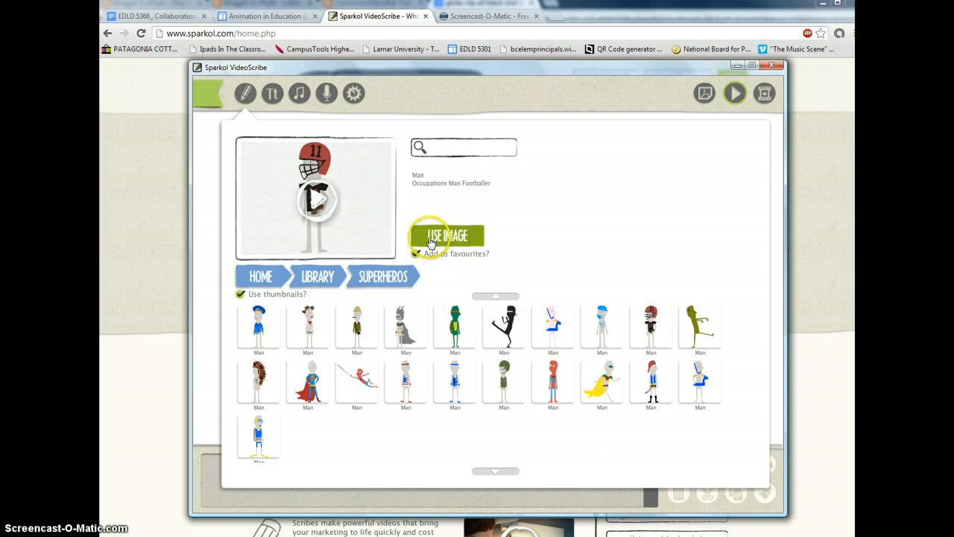
click(448, 235)
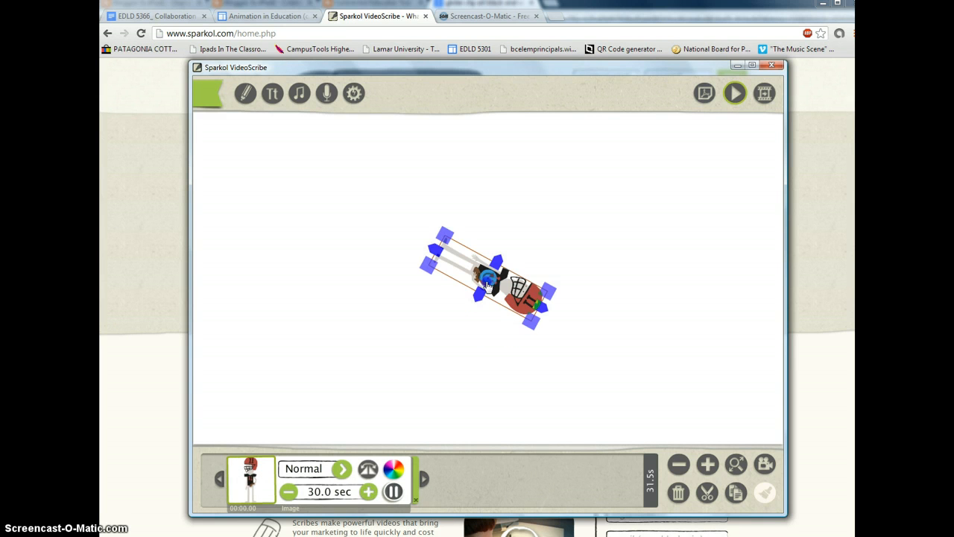
Step: Straighten the footballer upright and resize it small near the canvas centre
drag(485, 286, 426, 276)
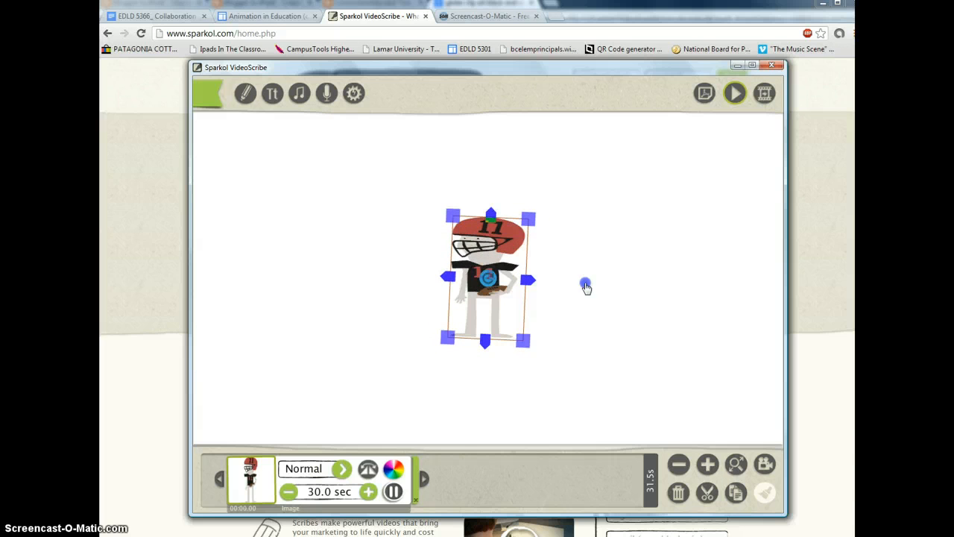
drag(485, 280, 559, 291)
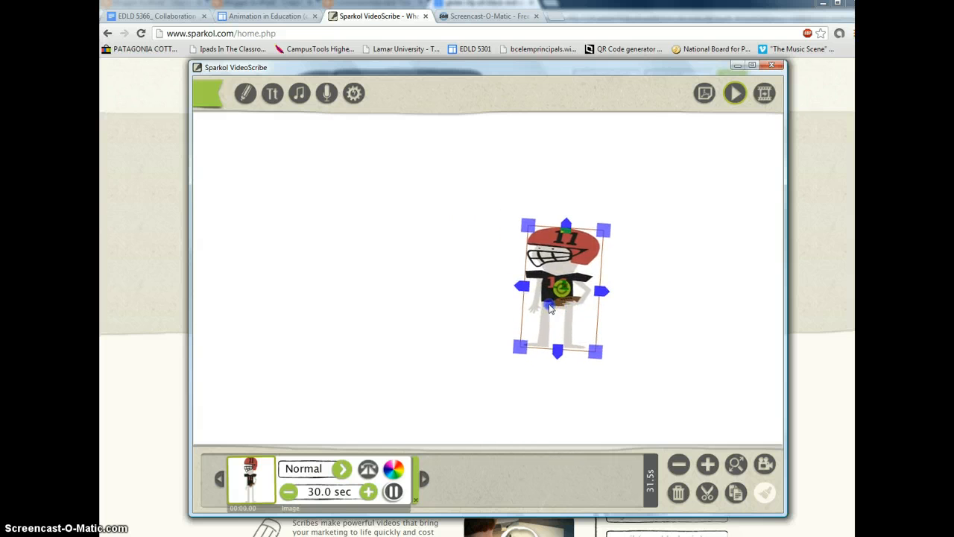
mouse_move(271, 93)
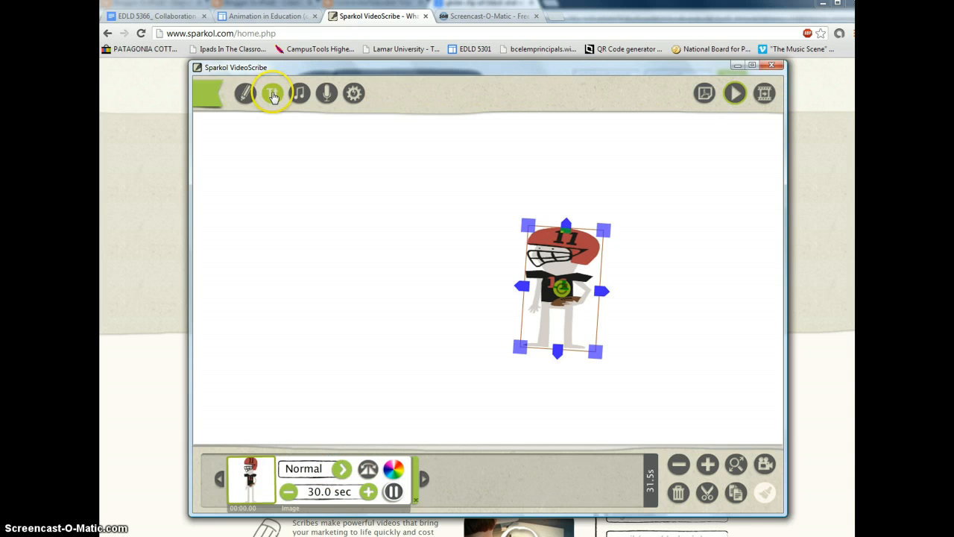
Step: Add a text element reading 'Hey! Let's get ready to animate!' beside the footballer
click(271, 92)
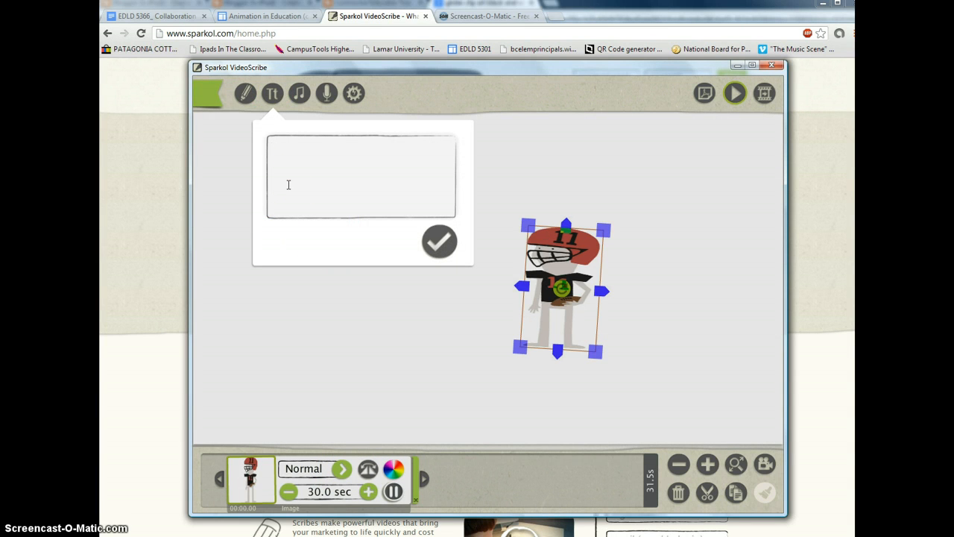
text(Hey)
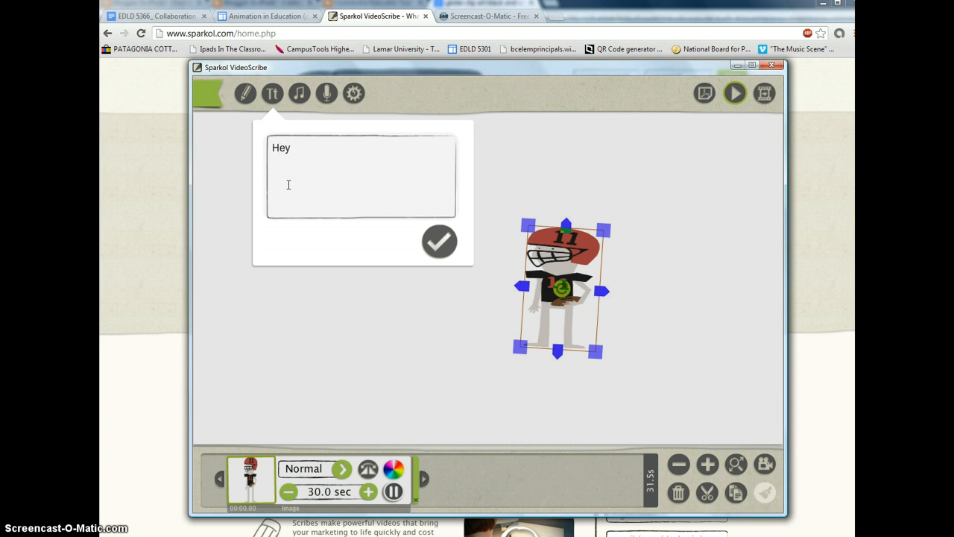
text(! L)
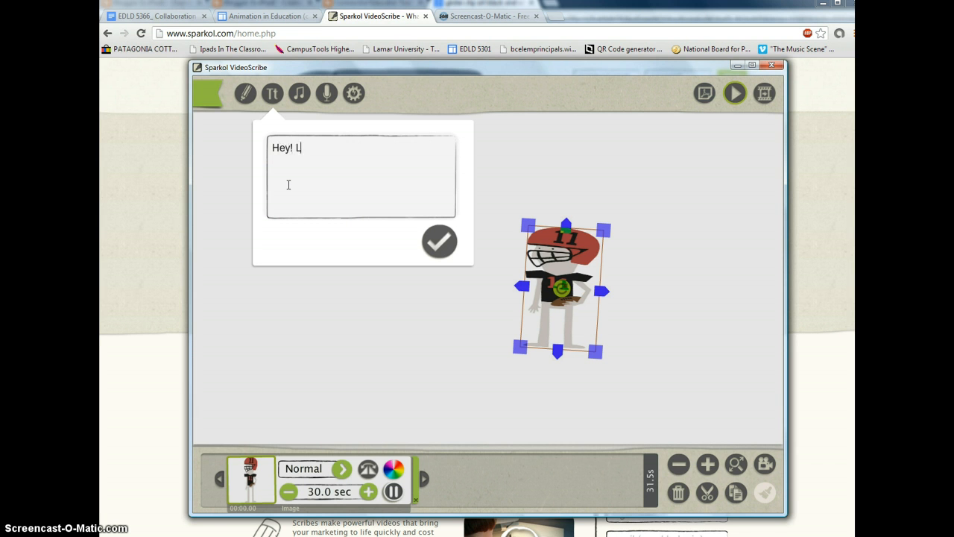
text(et's get)
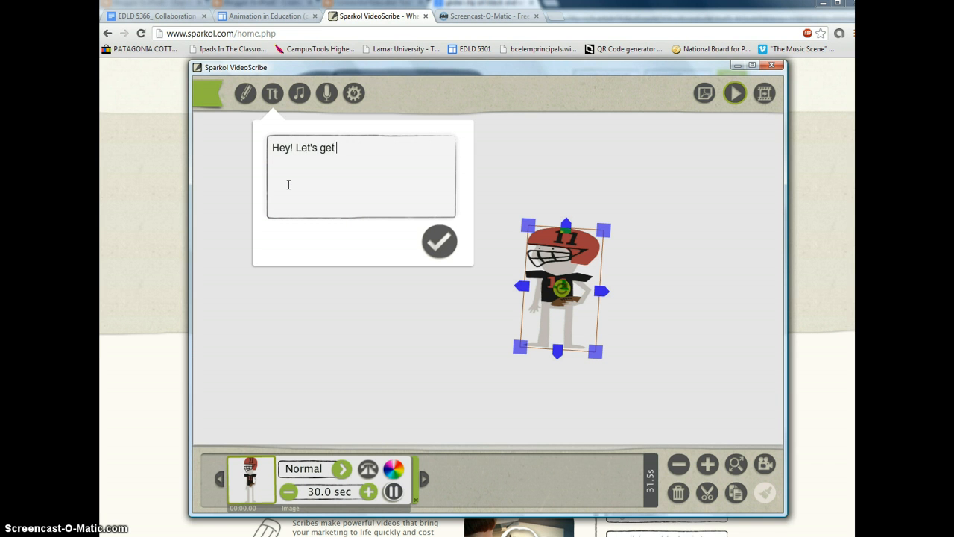
text(ready to anima)
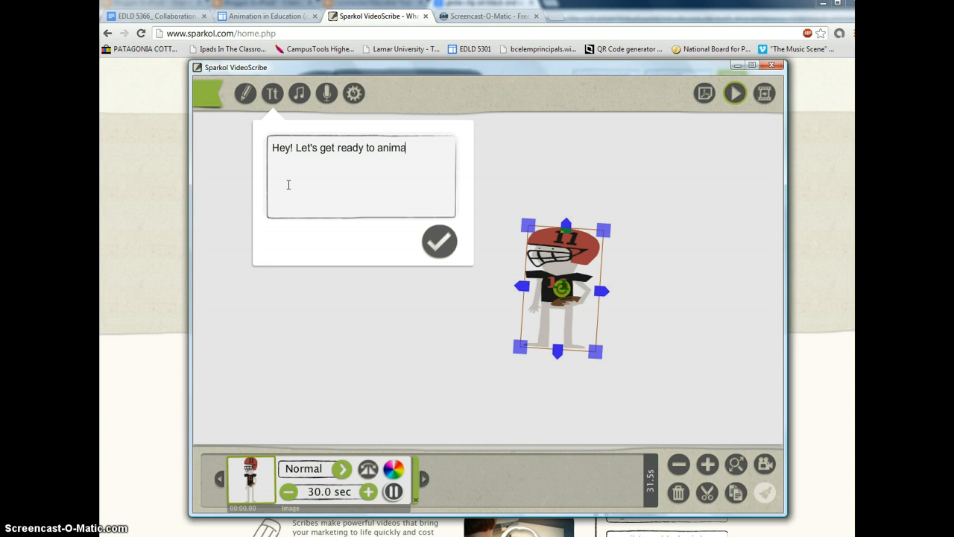
text(te!)
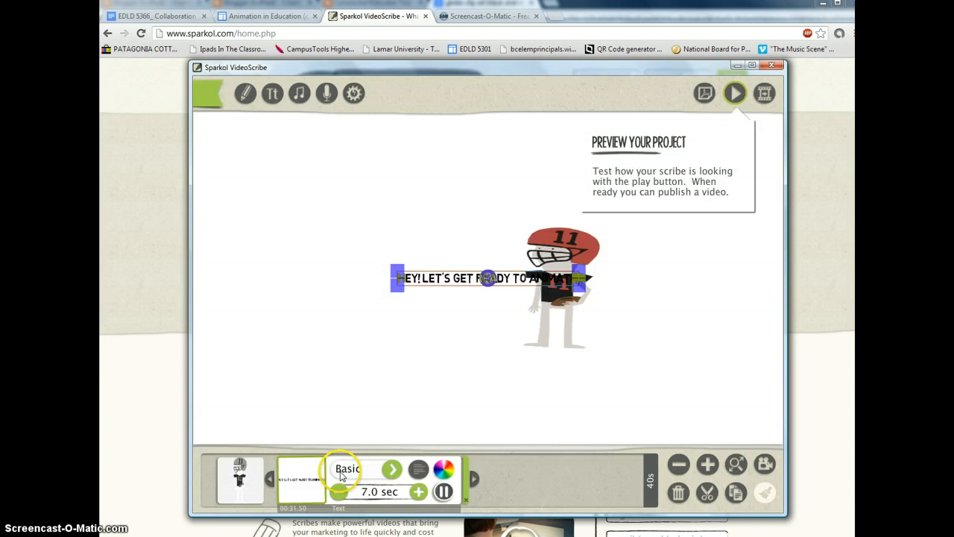
mouse_move(735, 92)
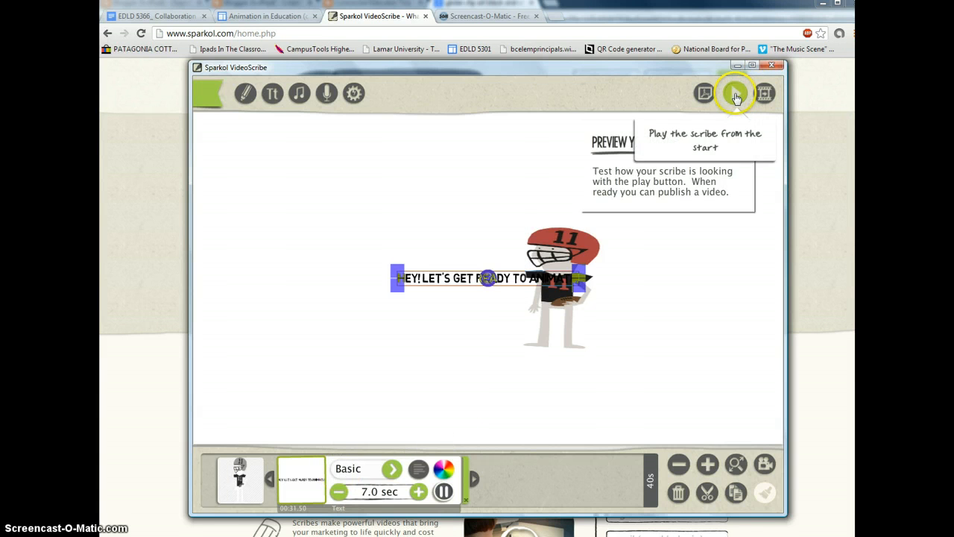
Step: Play the scribe from the start to watch the footballer and text being drawn
click(737, 92)
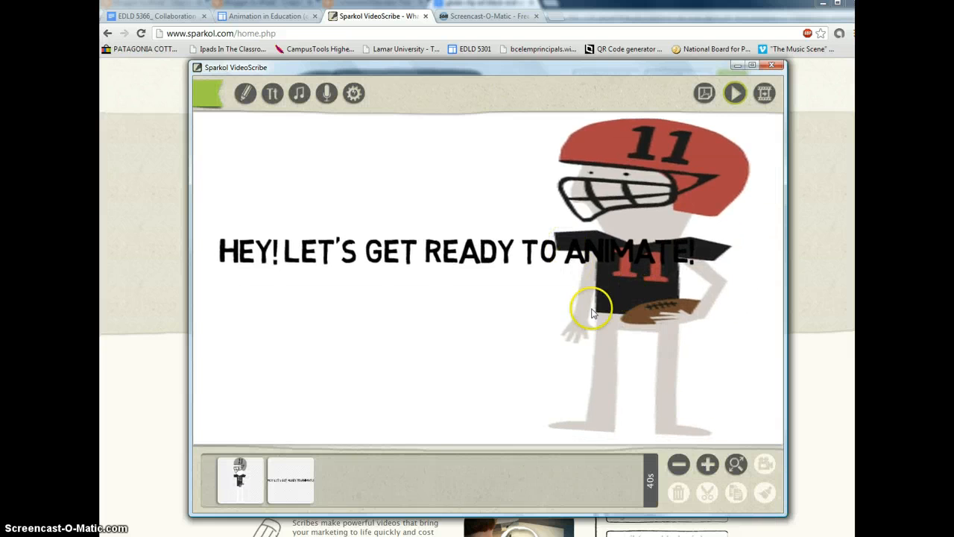
mouse_move(469, 366)
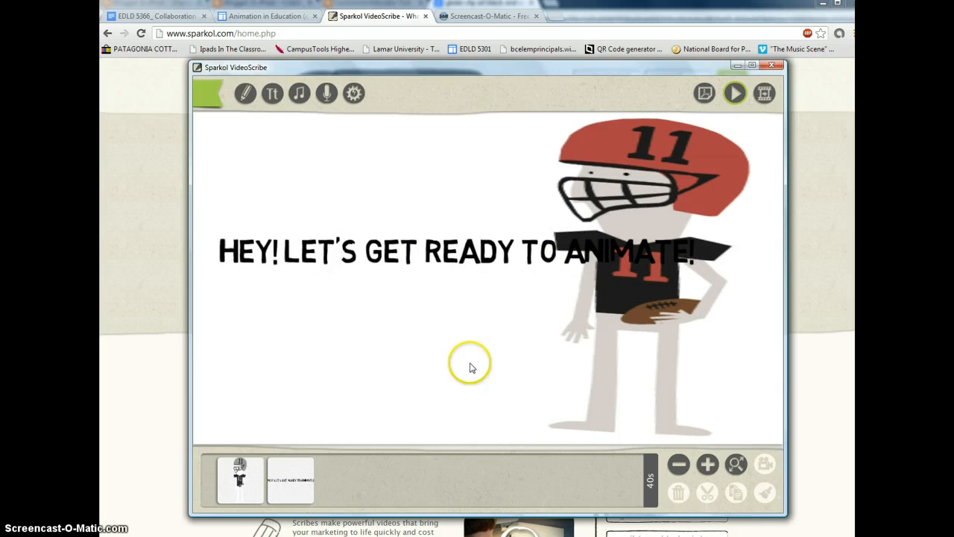
mouse_move(829, 78)
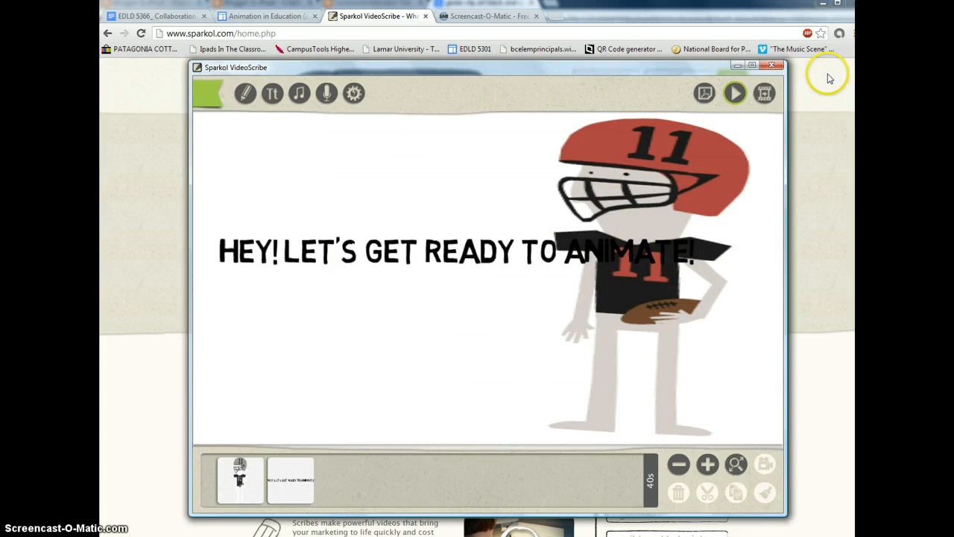
mouse_move(373, 253)
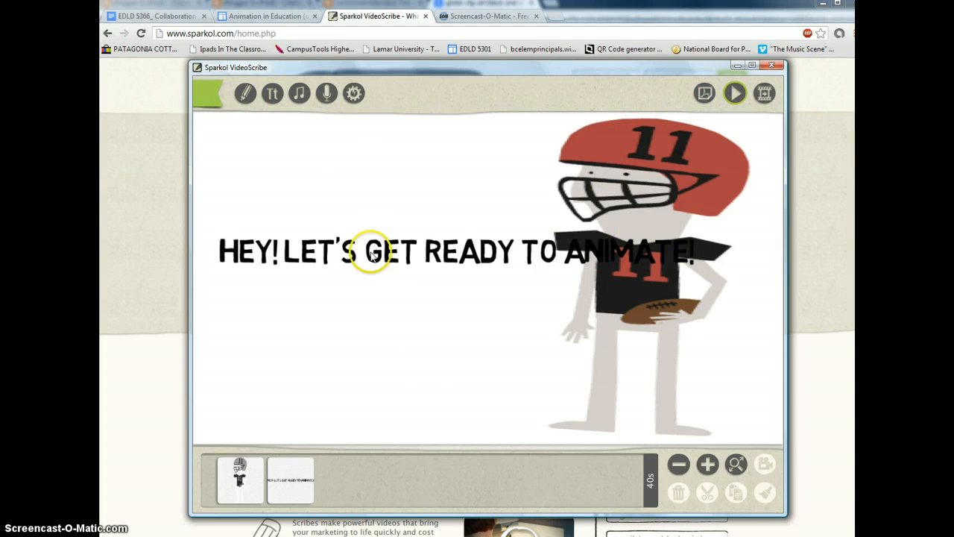
Step: Leave the preview and zoom out to fit the whole scene in view
click(372, 250)
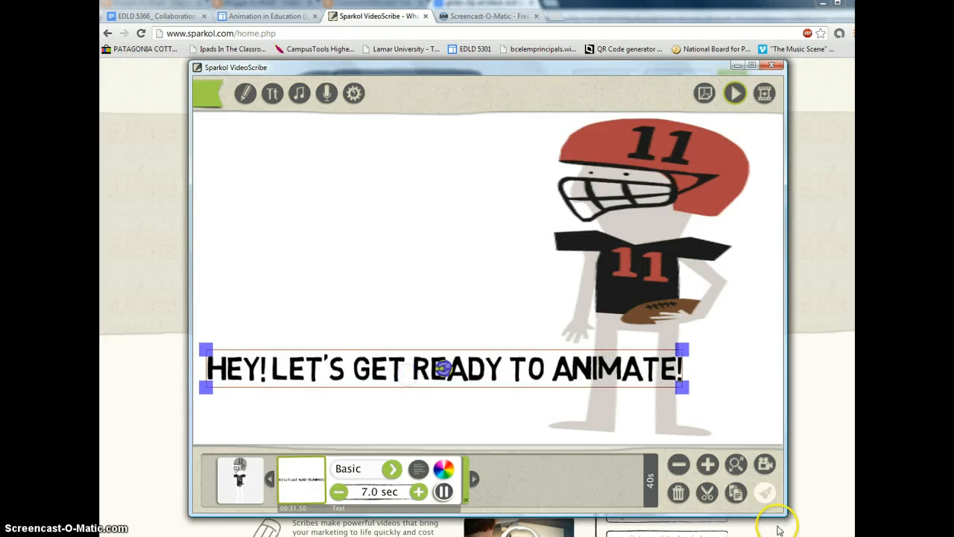
mouse_move(676, 465)
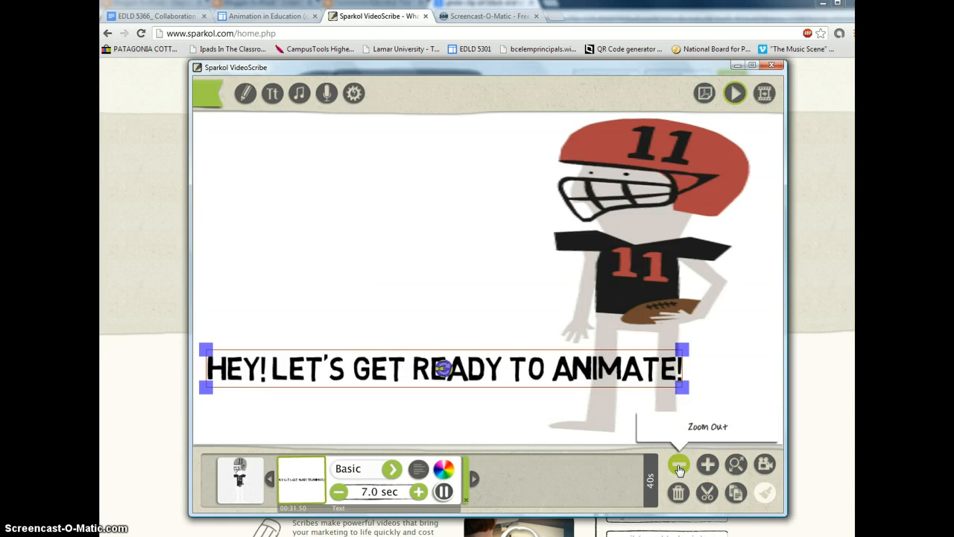
click(707, 464)
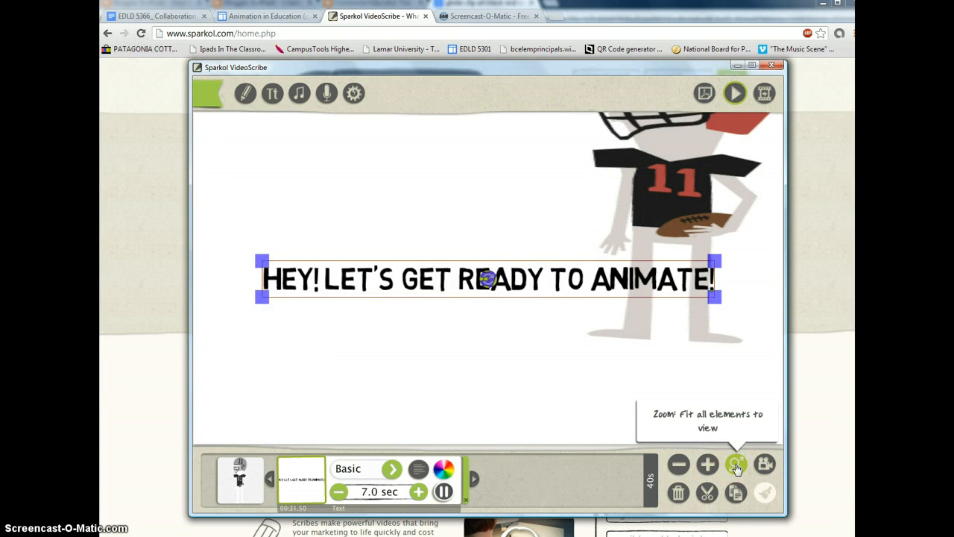
click(737, 464)
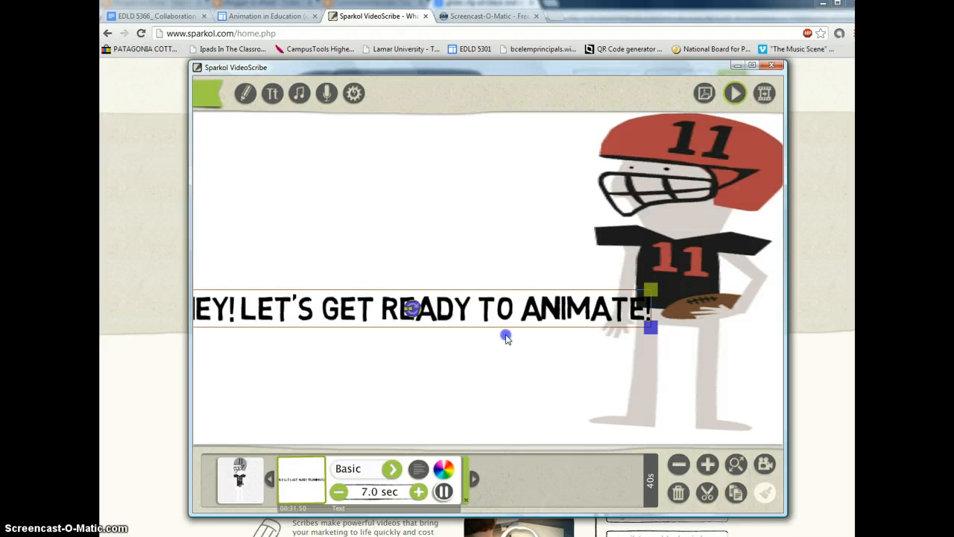
drag(507, 335, 641, 373)
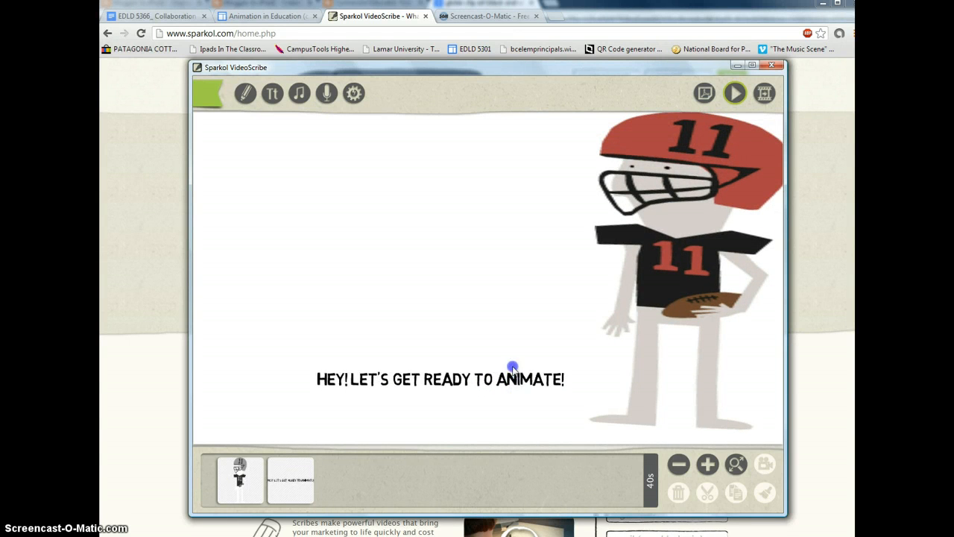
Step: Drag the text so it sits left of the footballer without overlapping
click(440, 379)
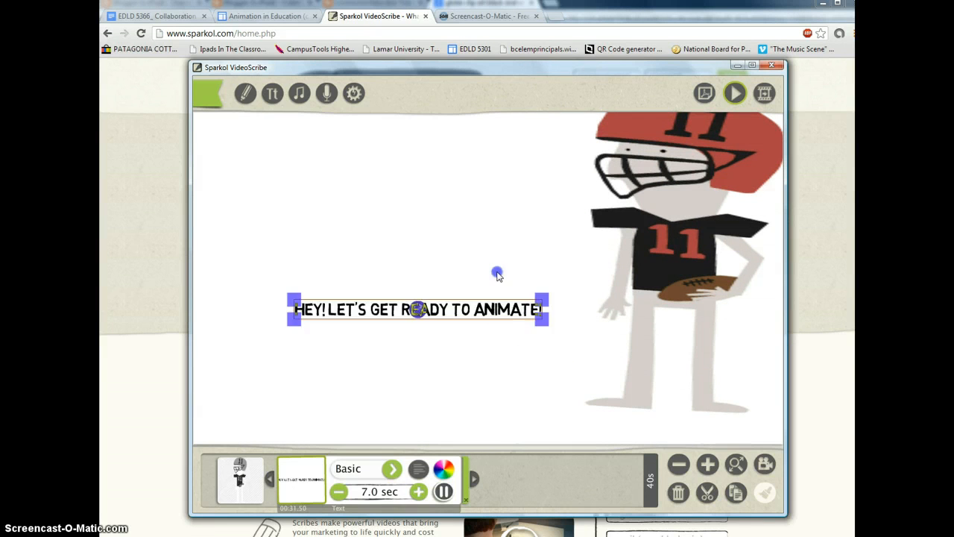
drag(418, 308, 417, 161)
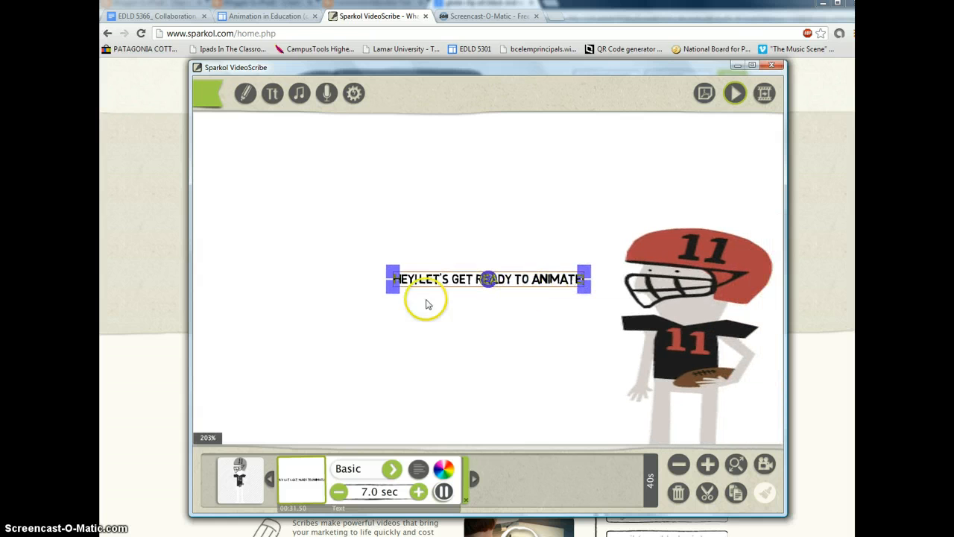
mouse_move(325, 93)
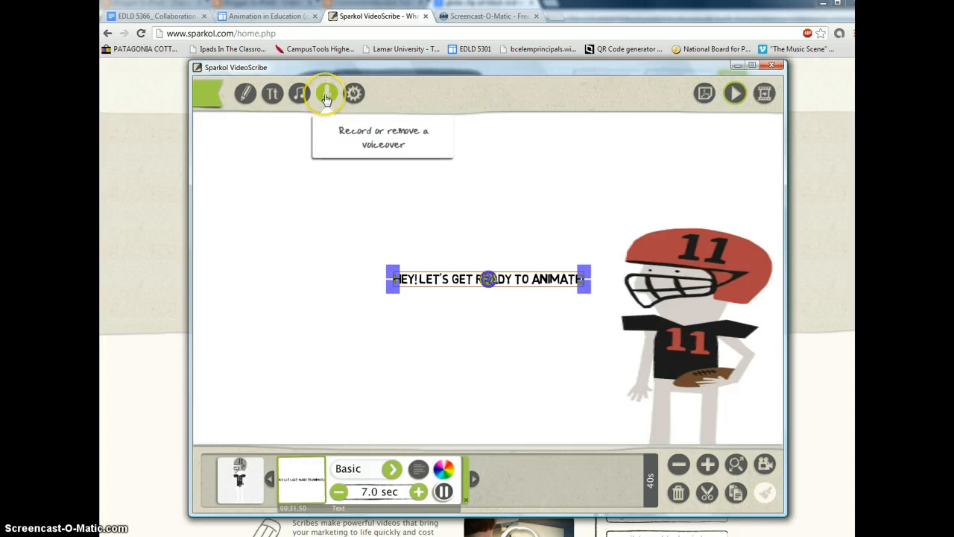
mouse_move(353, 93)
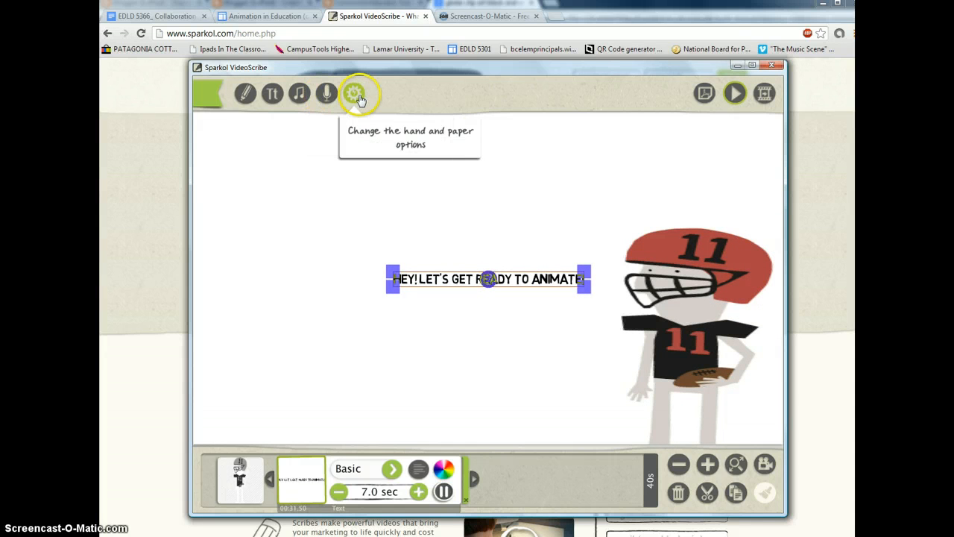
mouse_move(298, 93)
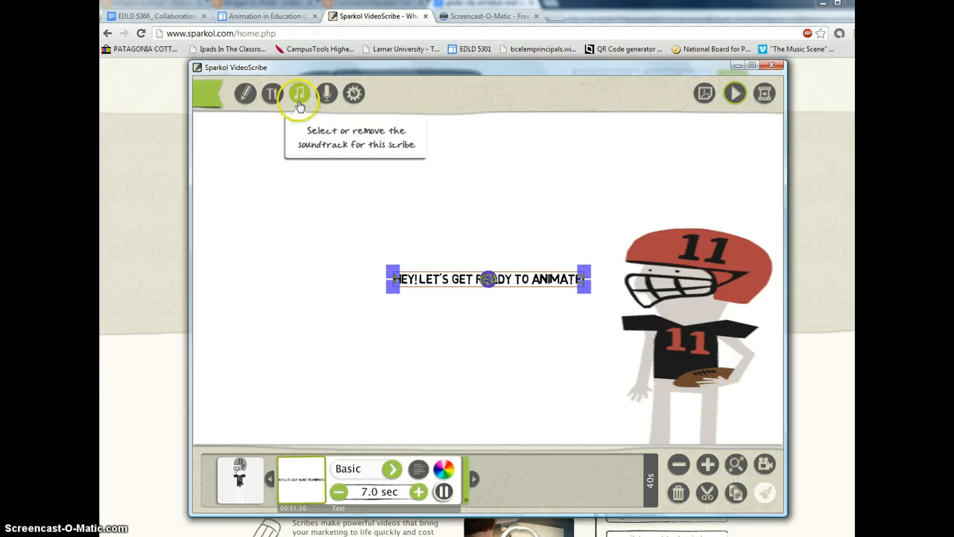
click(677, 332)
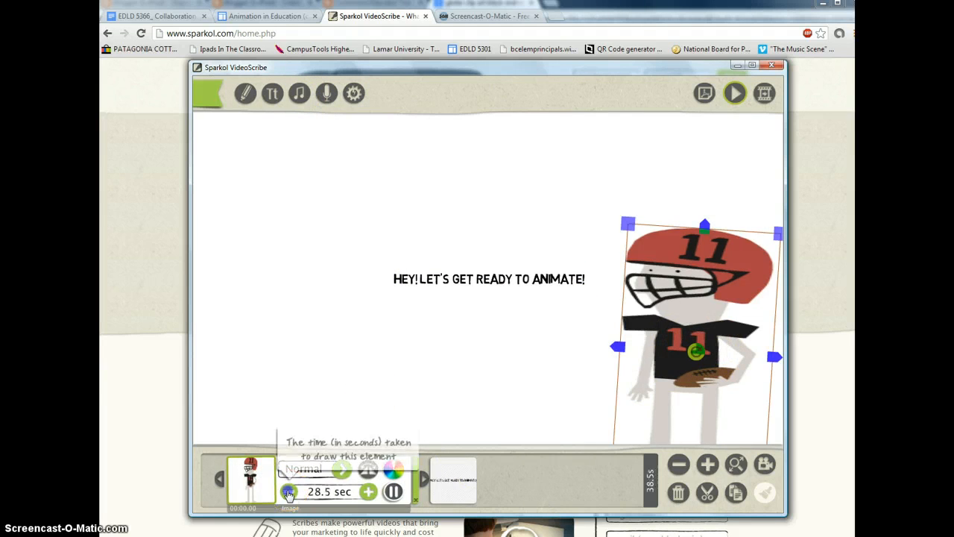
Step: Cut the footballer's drawing time to 13.0 sec and play the scribe back
click(289, 492)
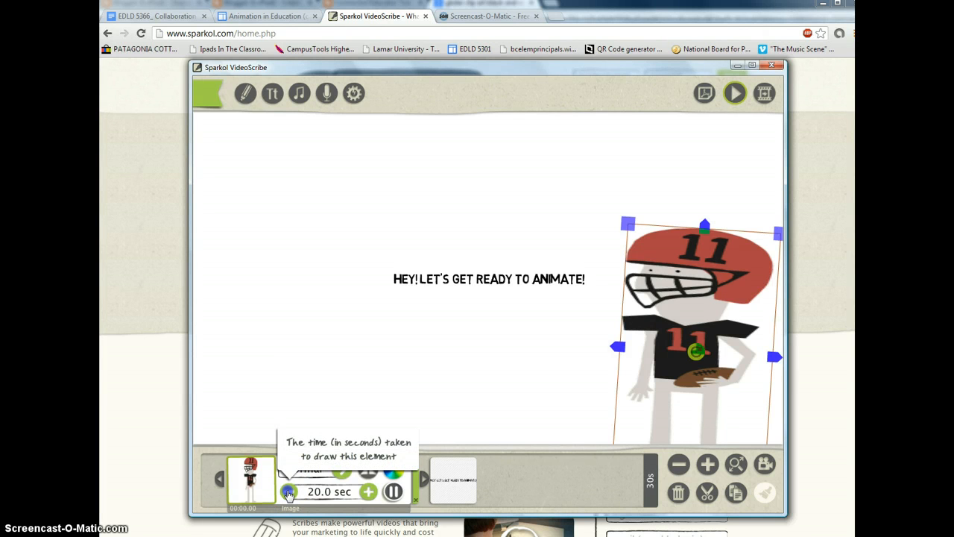
click(289, 492)
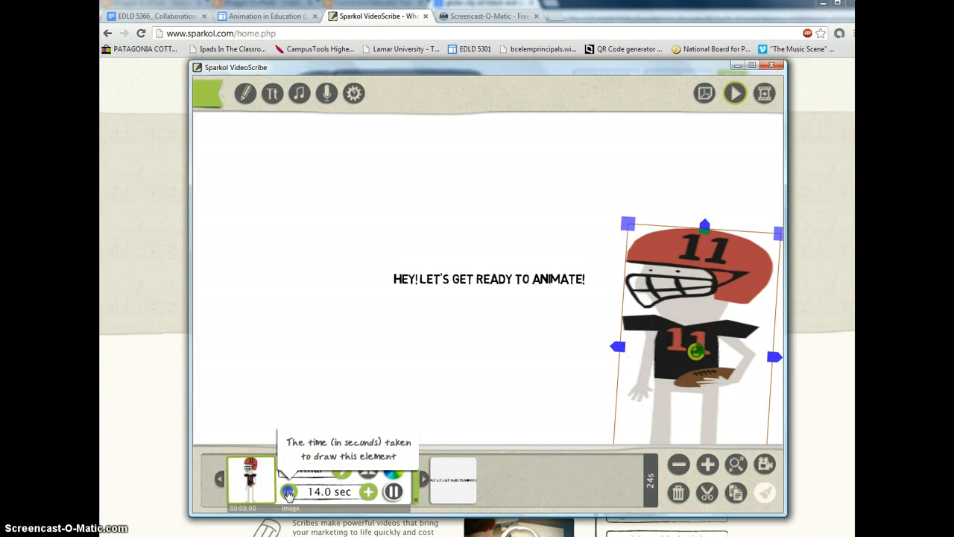
click(290, 492)
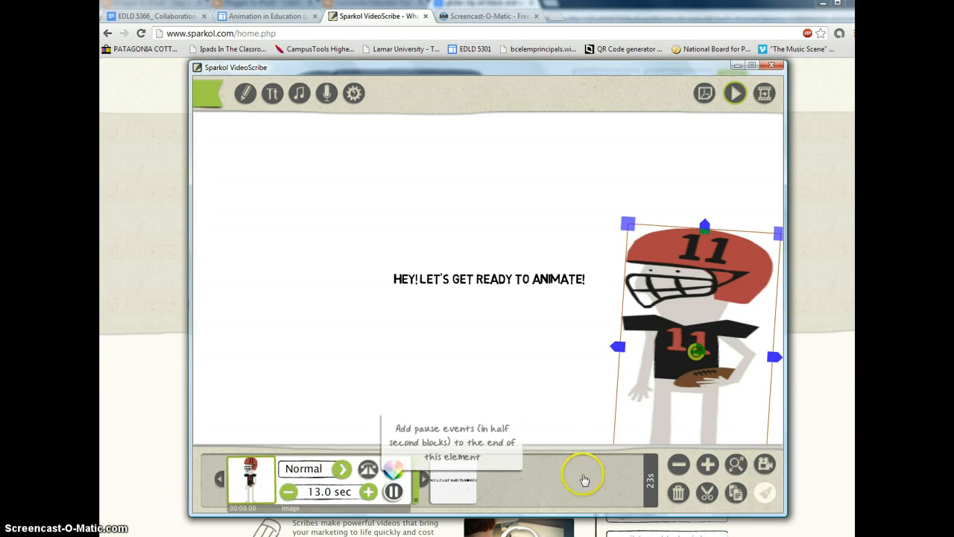
click(734, 93)
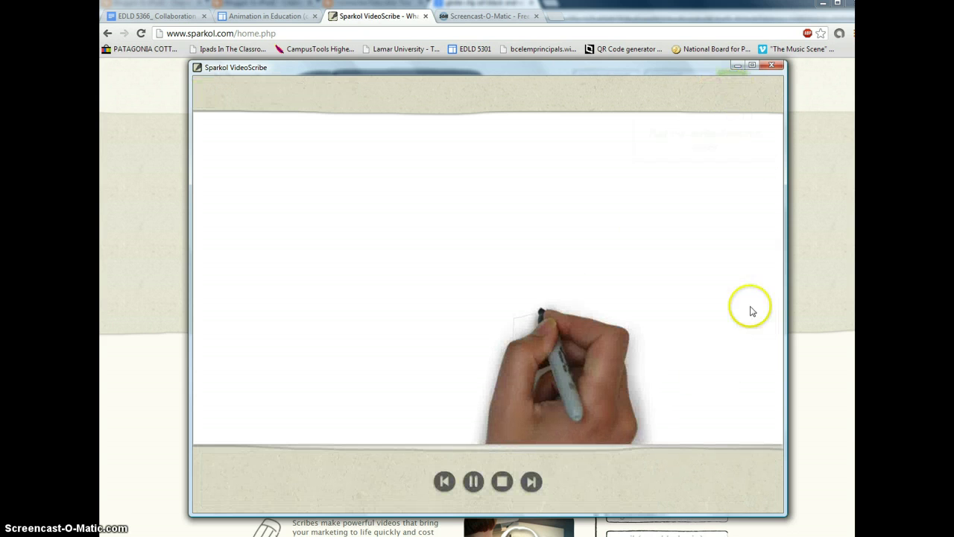